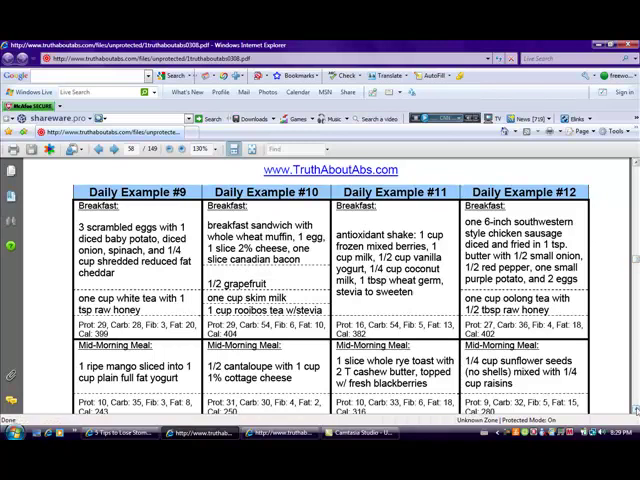
scroll(down, 3)
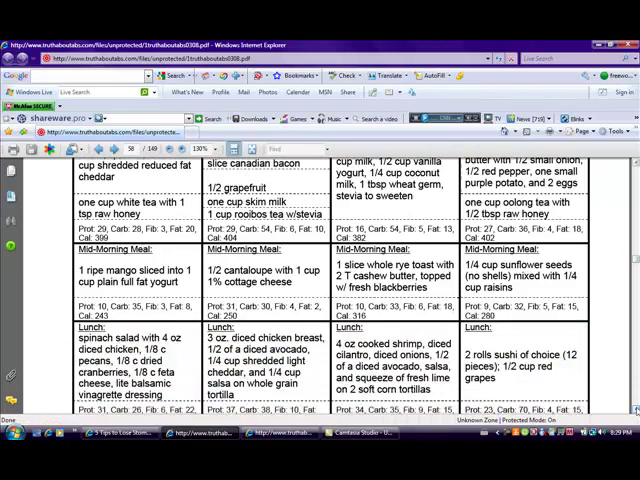
scroll(down, 3)
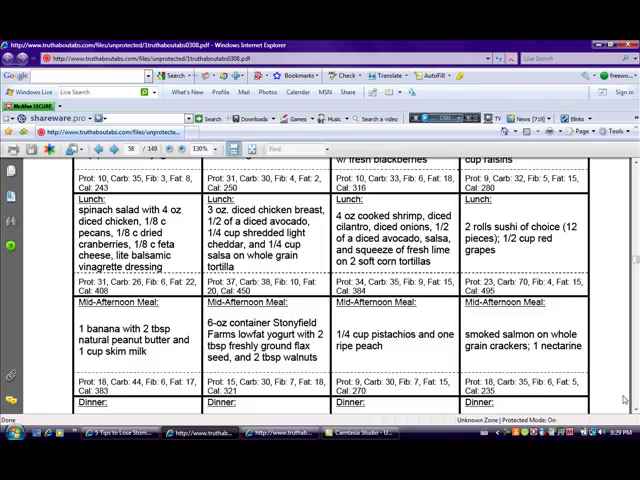
scroll(down, 3)
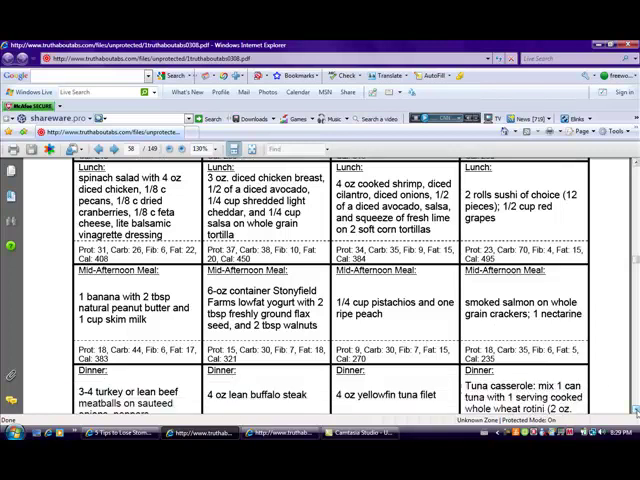
scroll(down, 3)
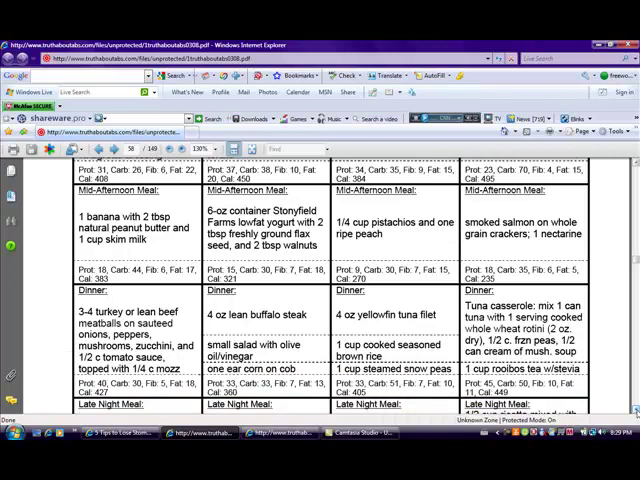
scroll(down, 3)
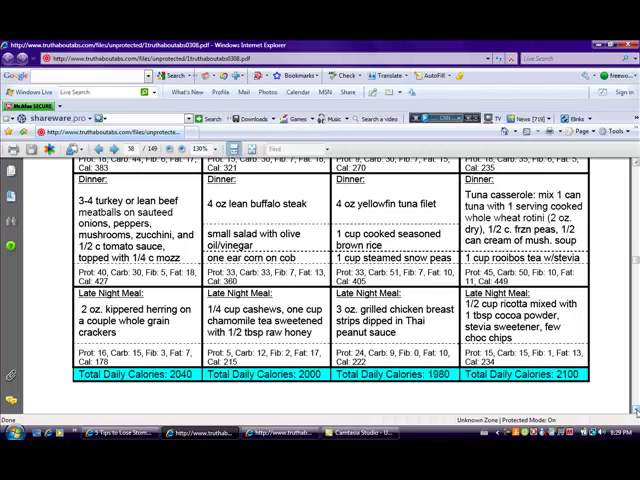
mouse_move(608, 404)
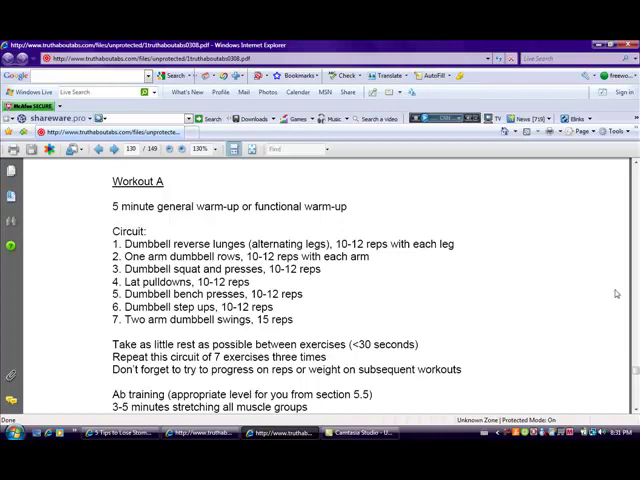
mouse_move(576, 300)
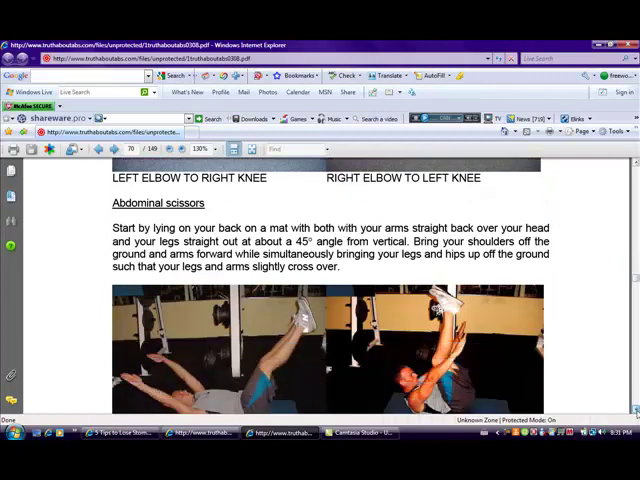
scroll(down, 3)
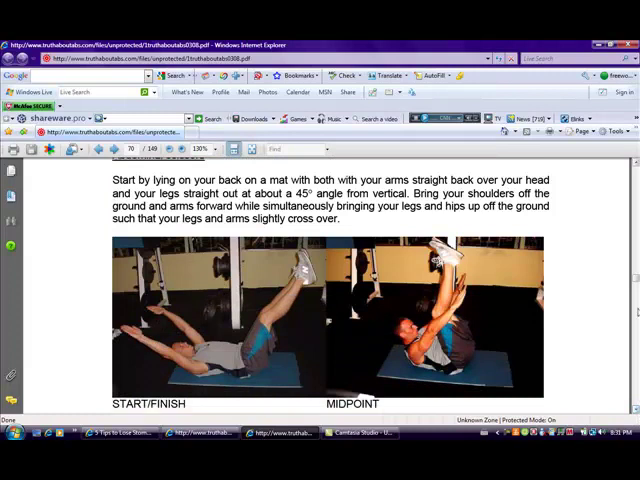
scroll(down, 3)
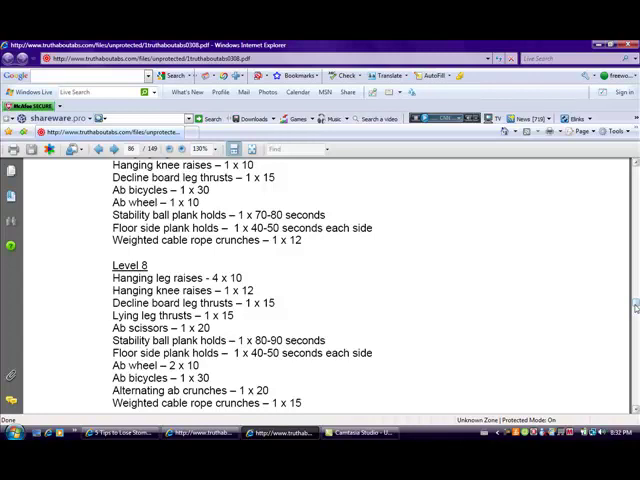
scroll(down, 3)
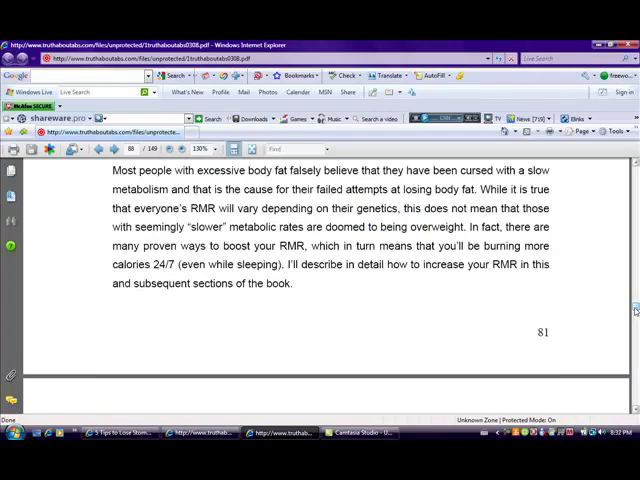